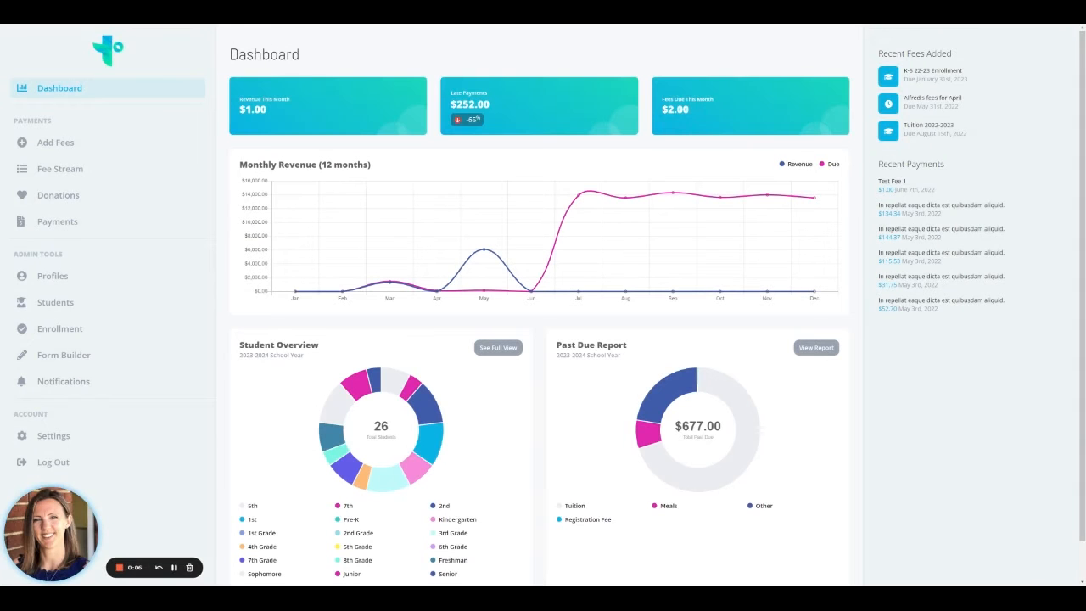
# Show the Profiles list of user accounts from Admin Tools.
pyautogui.click(52, 275)
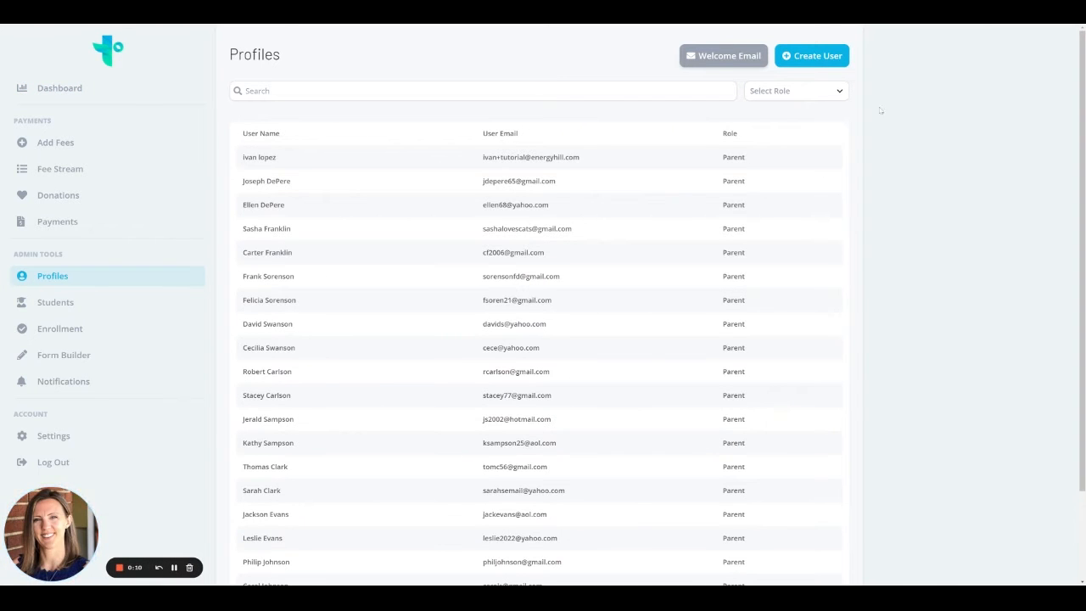
pyautogui.click(811, 55)
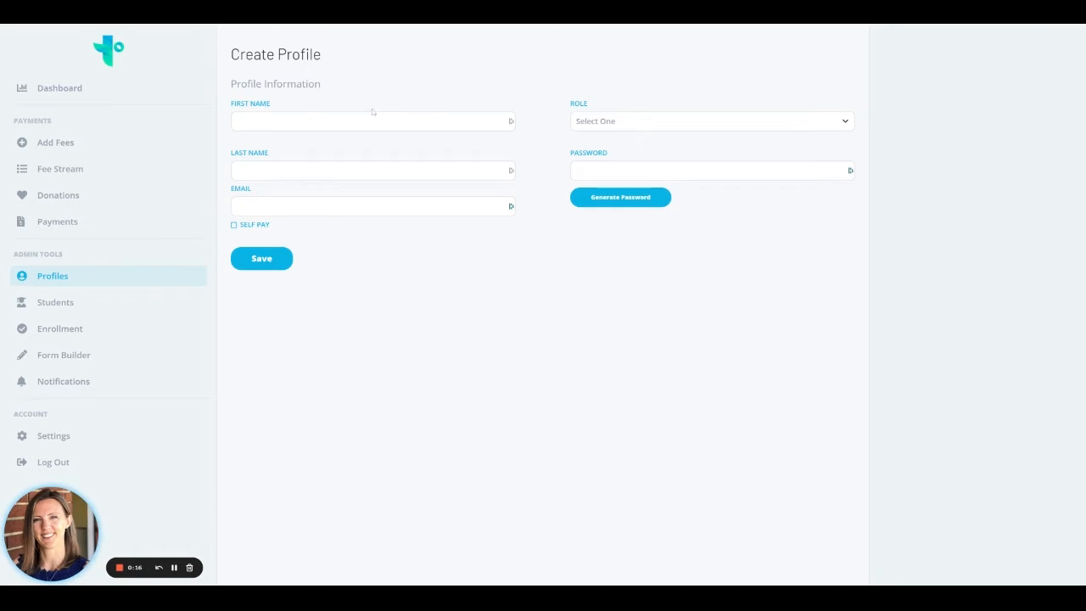
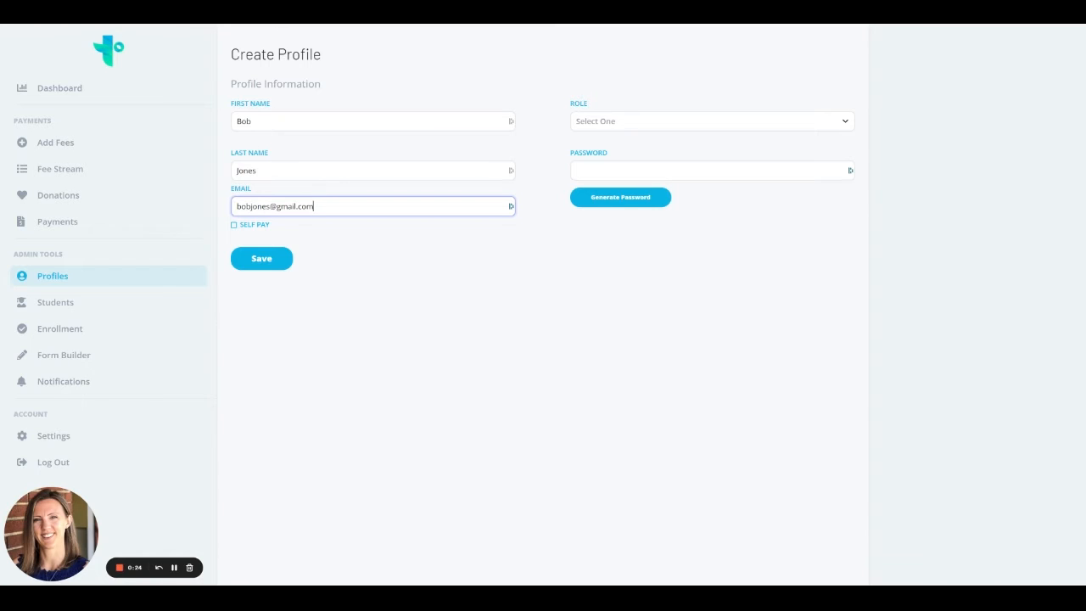
pyautogui.click(711, 121)
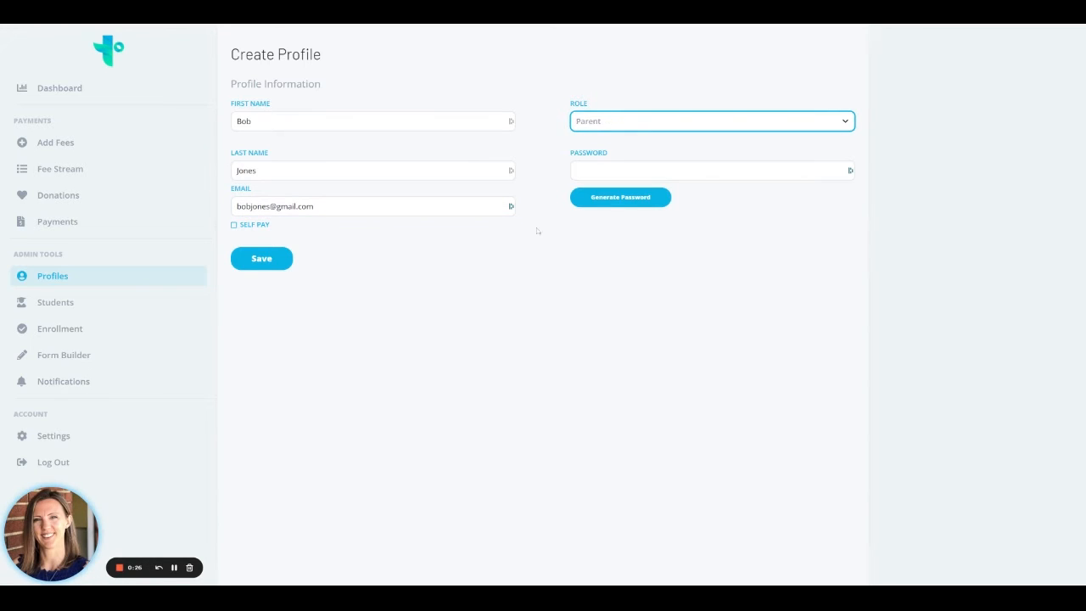
pyautogui.moveTo(534, 286)
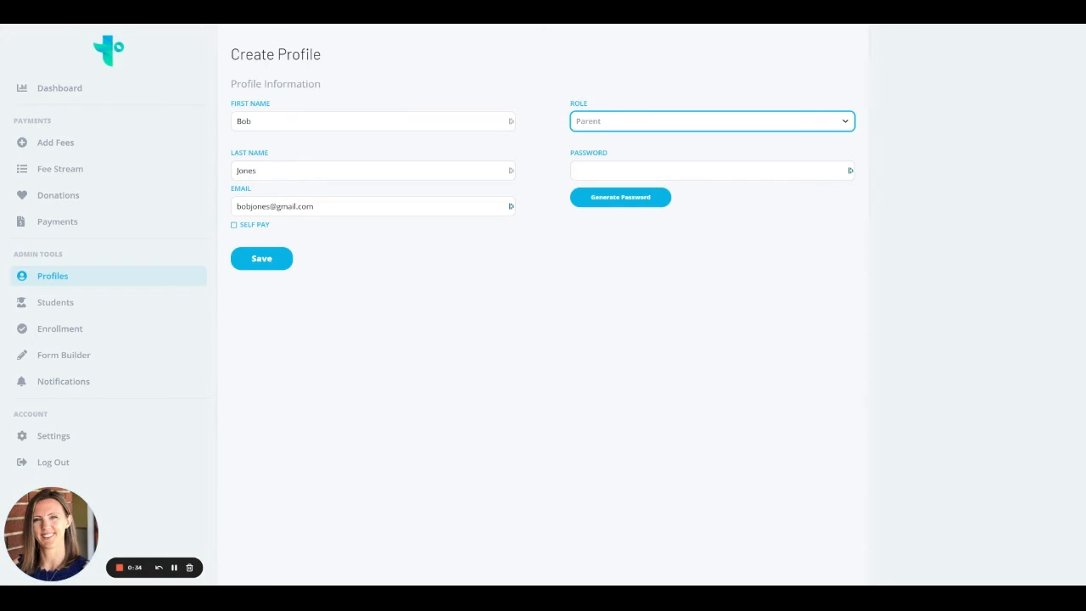
# Save the new parent profile so its Edit Profile page appears.
pyautogui.click(261, 258)
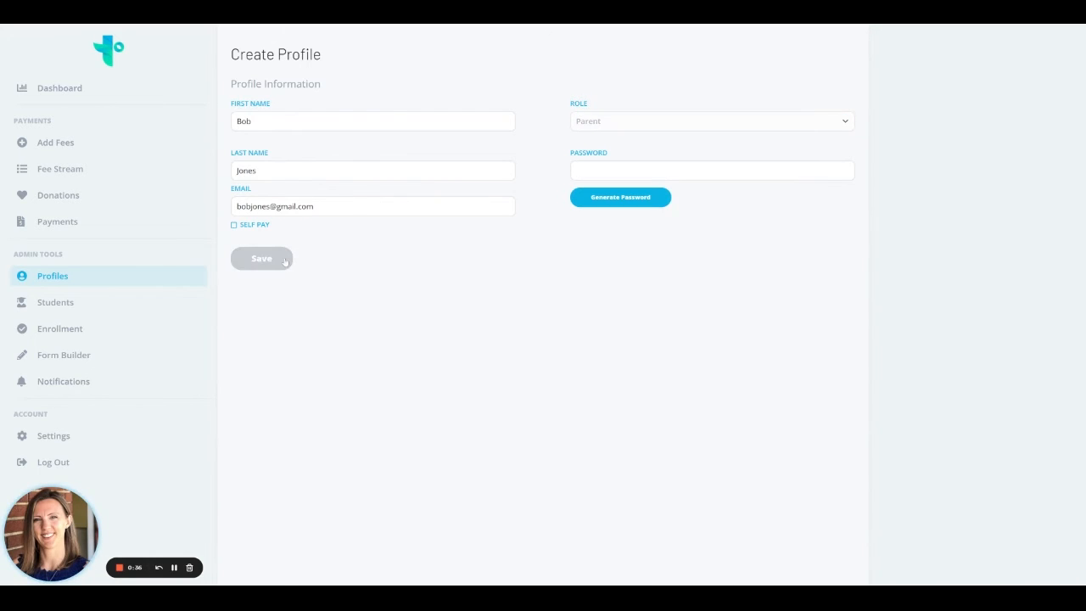
pyautogui.click(261, 258)
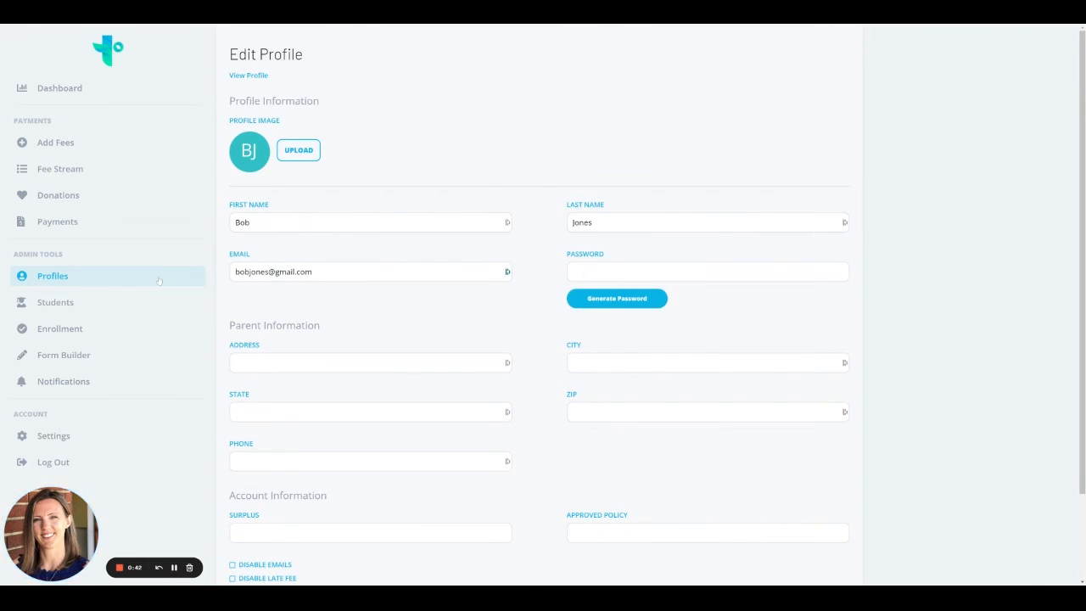
pyautogui.click(52, 276)
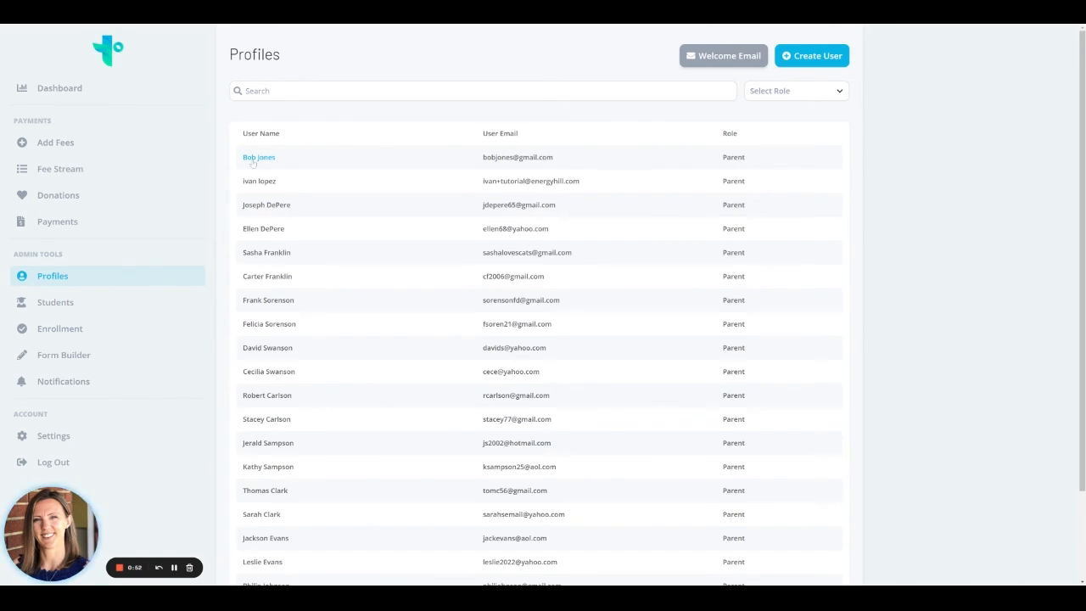
pyautogui.click(259, 157)
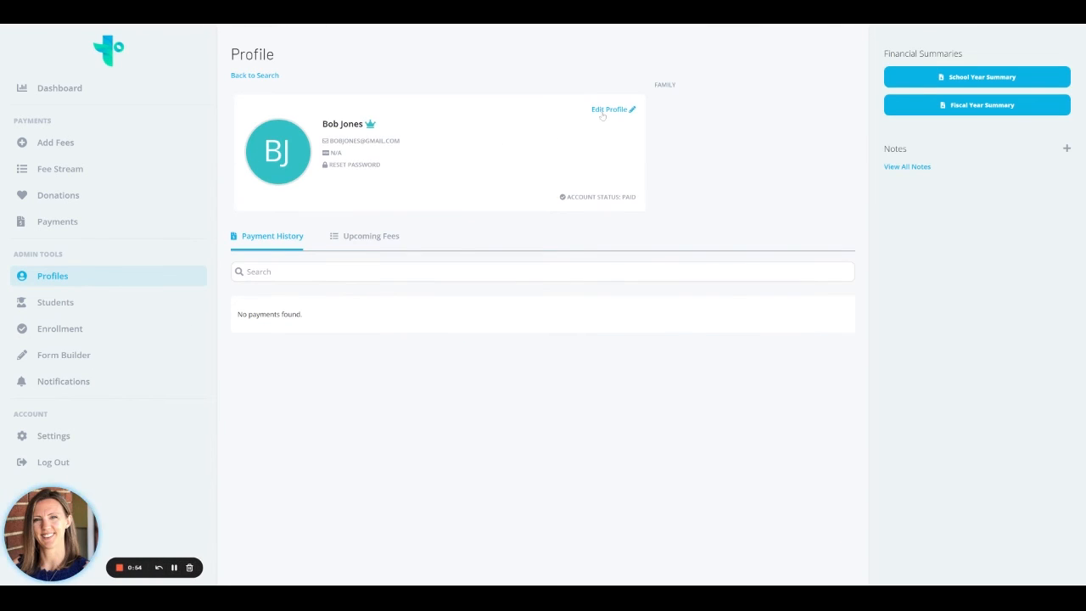
pyautogui.click(609, 108)
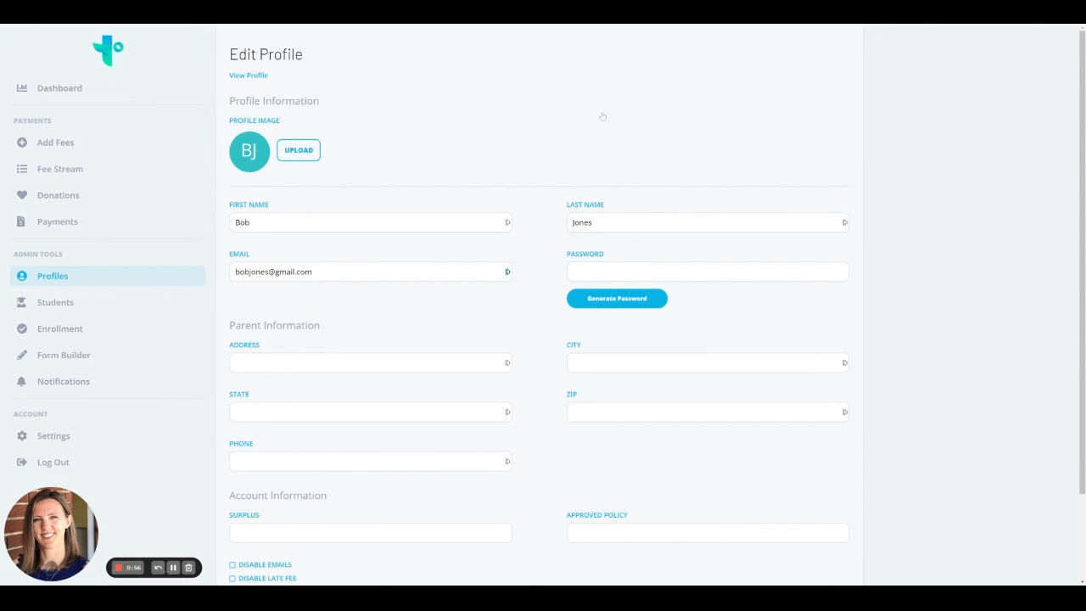
pyautogui.scroll(-3)
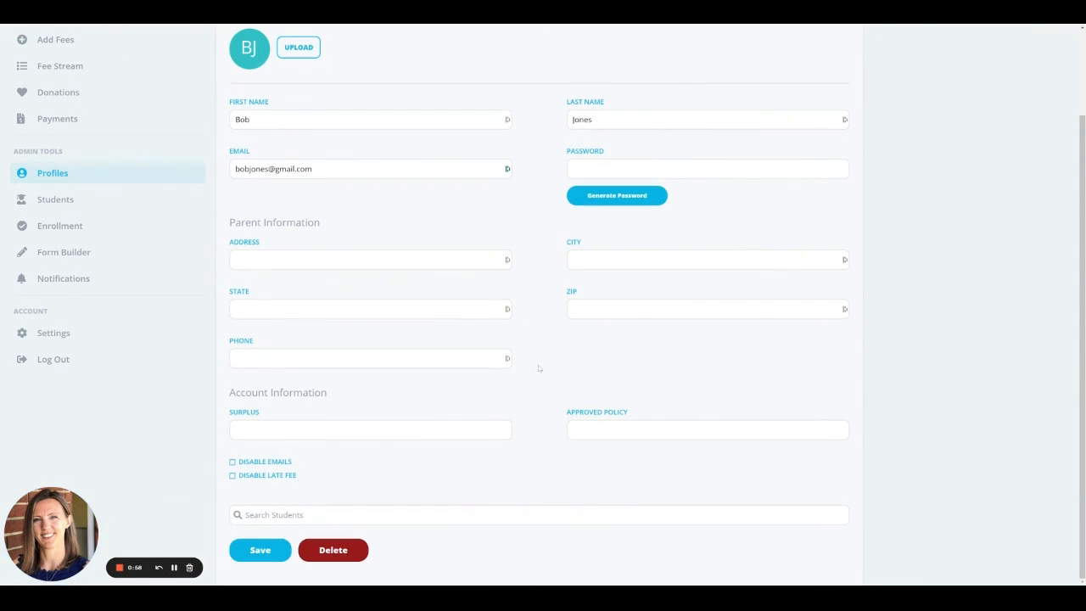